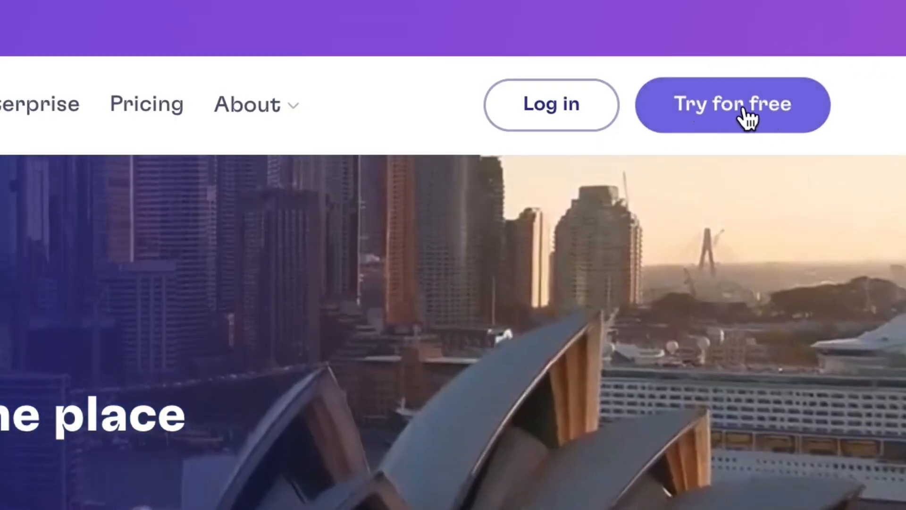
Step: Start Clipchamp for free to open a new empty project
click(732, 105)
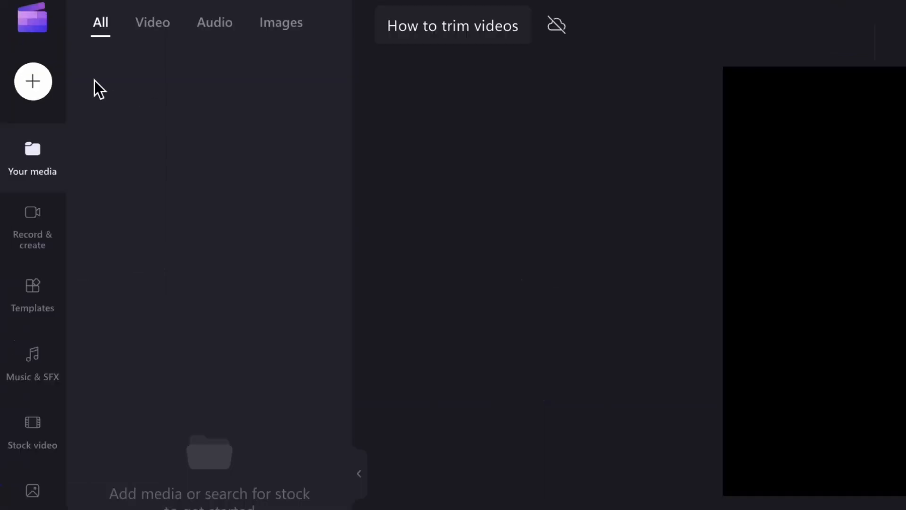
Step: Import Neon.mp4 from the Demo folder into the project
click(32, 80)
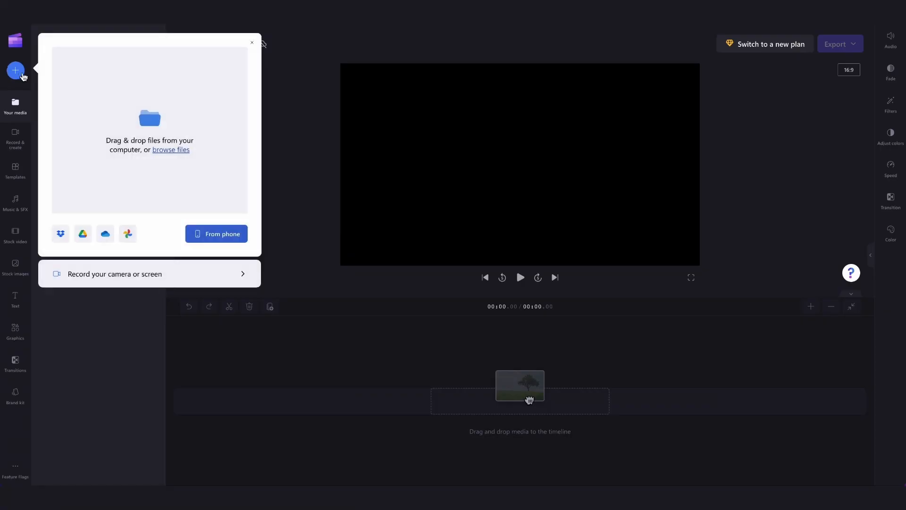
mouse_move(105, 234)
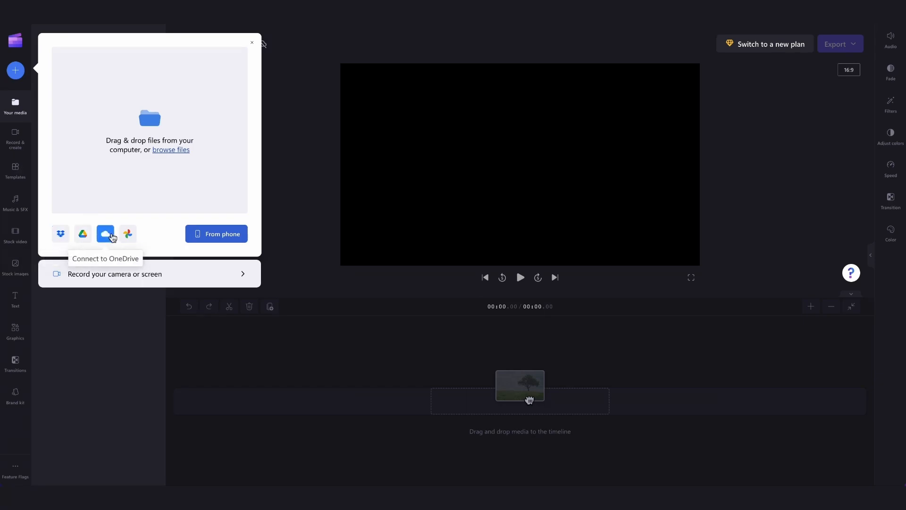
click(170, 150)
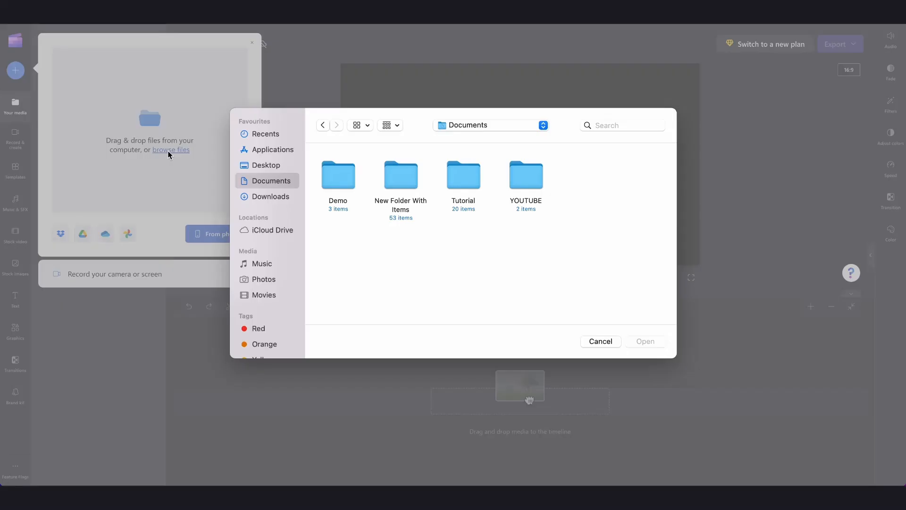
double_click(337, 175)
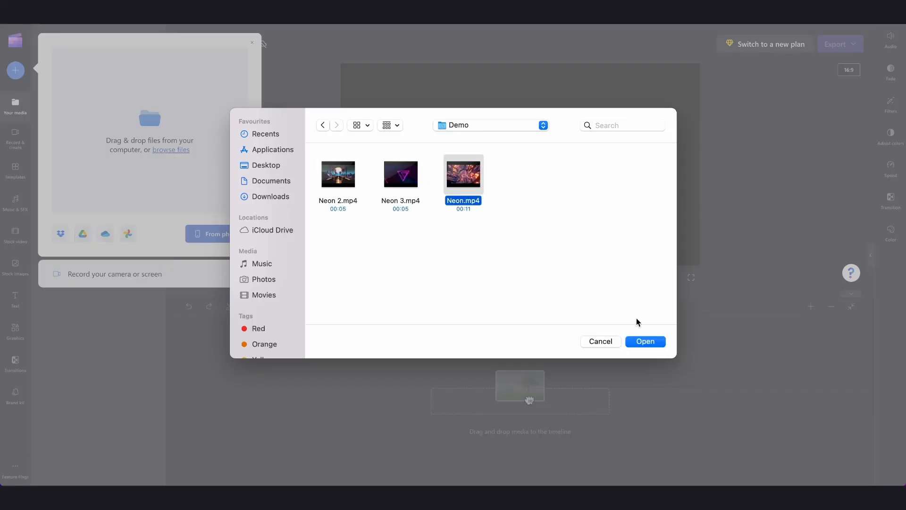
click(645, 341)
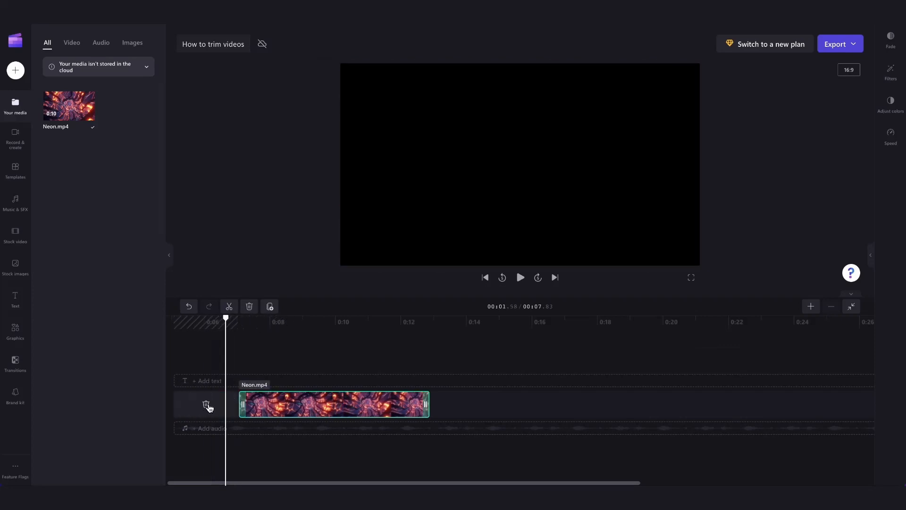
Step: Delete the empty gap before Neon.mp4 so the clip starts at zero
click(334, 403)
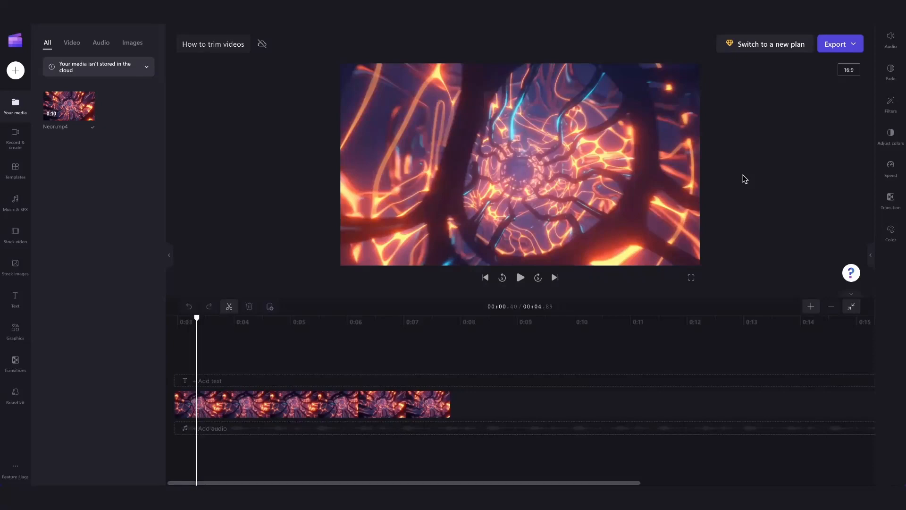
mouse_move(41, 78)
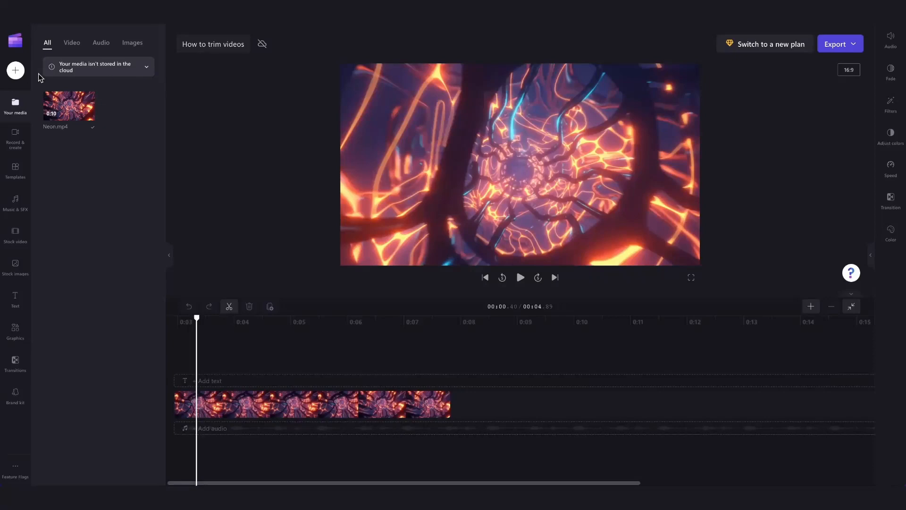
Step: Import Neon 2.mp4 and Neon 3.mp4 from the Demo folder as stacked tracks
click(15, 70)
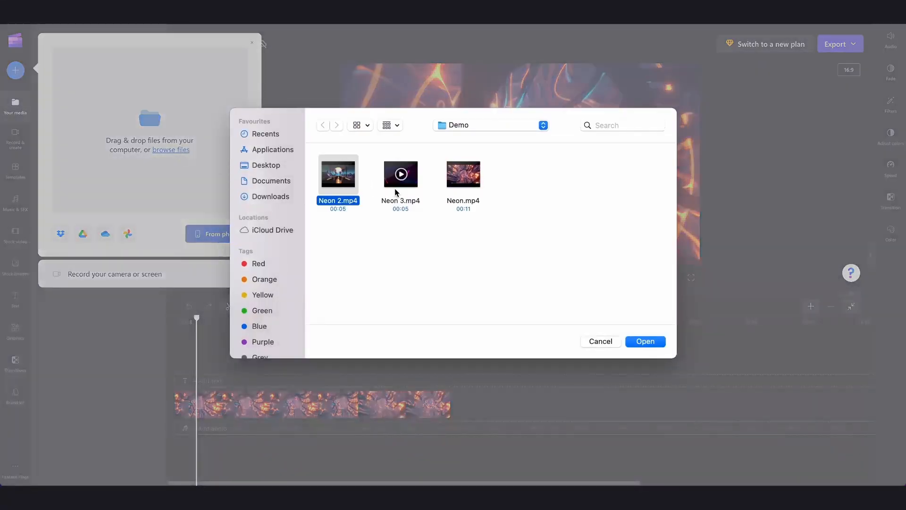
click(644, 340)
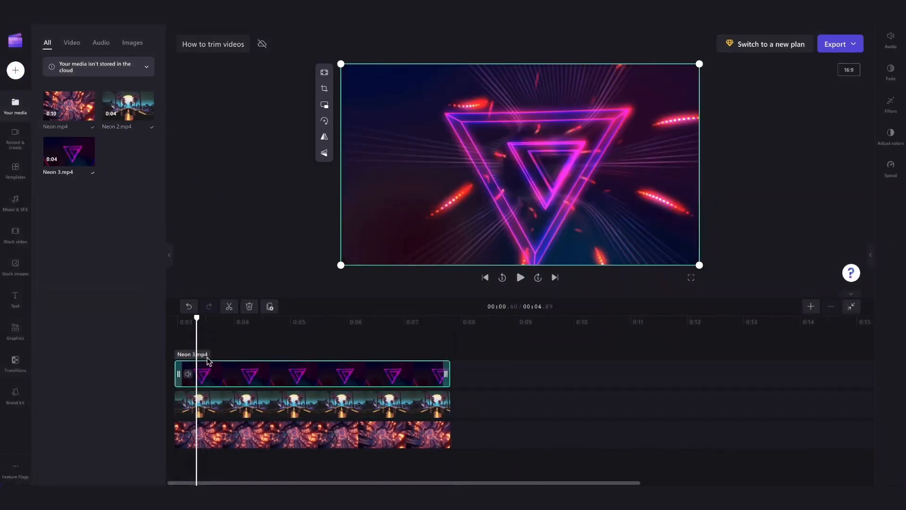
Step: Select the Neon 3.mp4 and Neon 2.mp4 clips together on the timeline
click(317, 404)
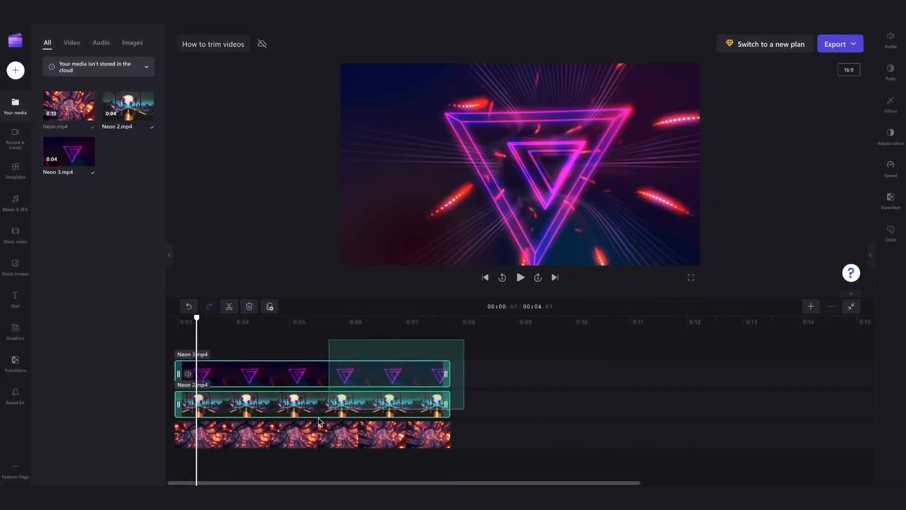
click(312, 435)
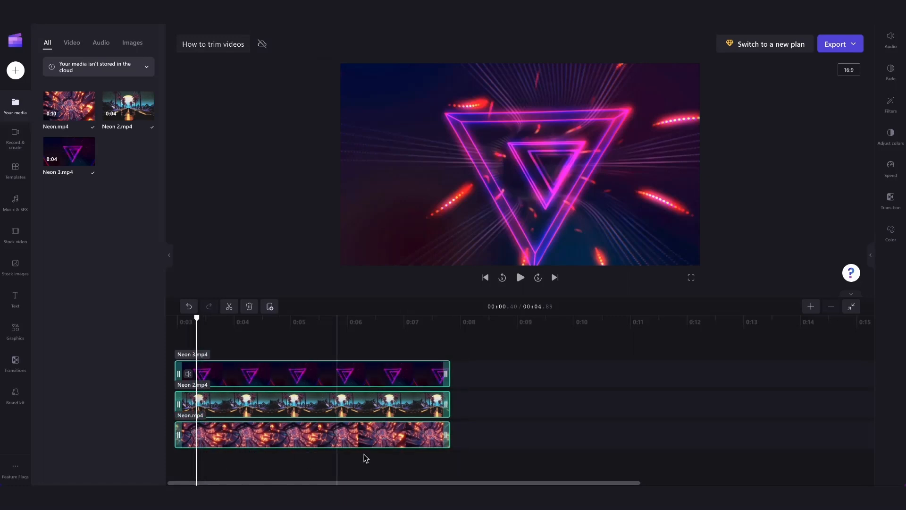
mouse_move(372, 365)
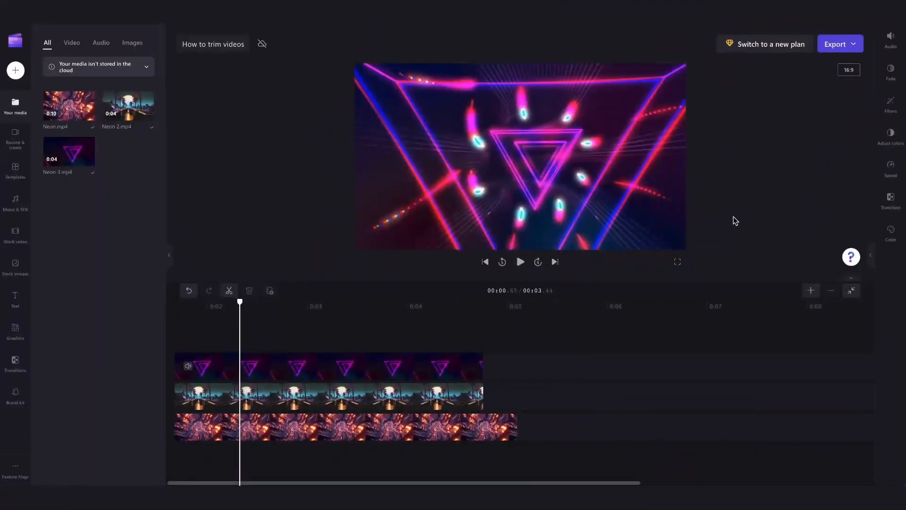
mouse_move(837, 48)
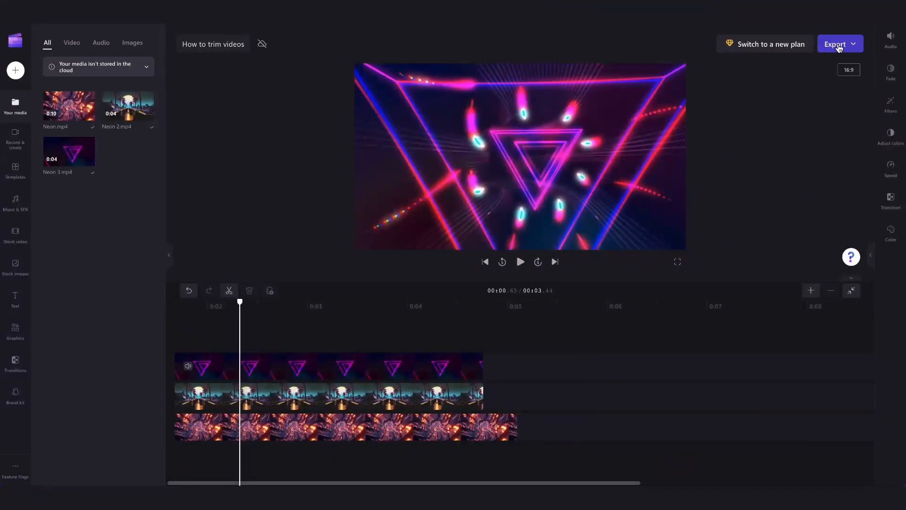
Step: Export the video at 1080p quality
click(838, 44)
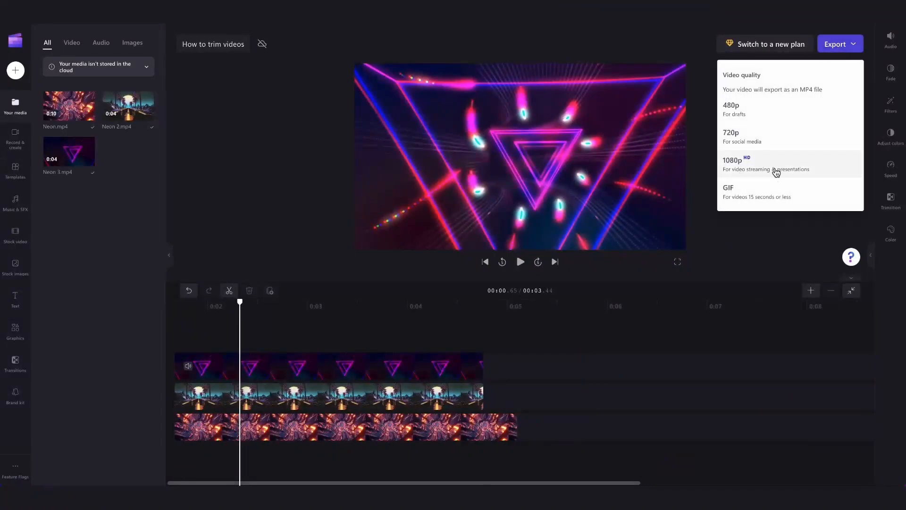
click(775, 164)
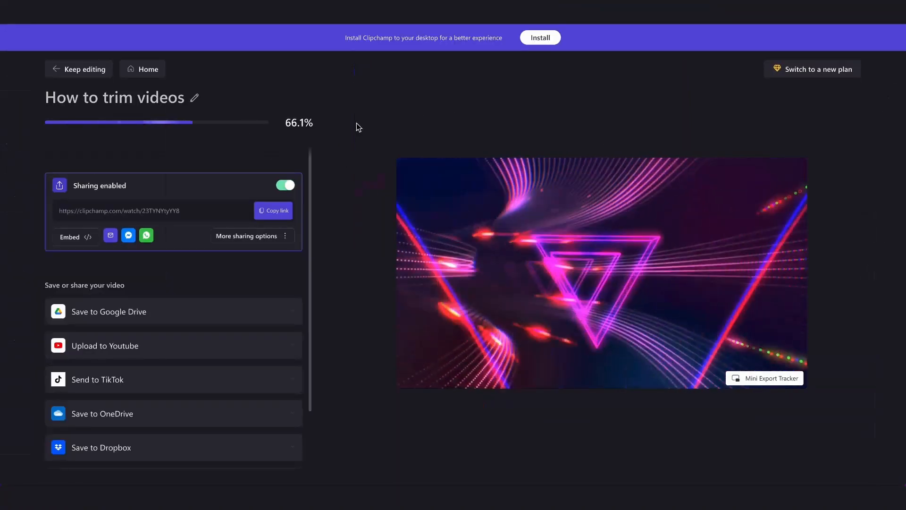